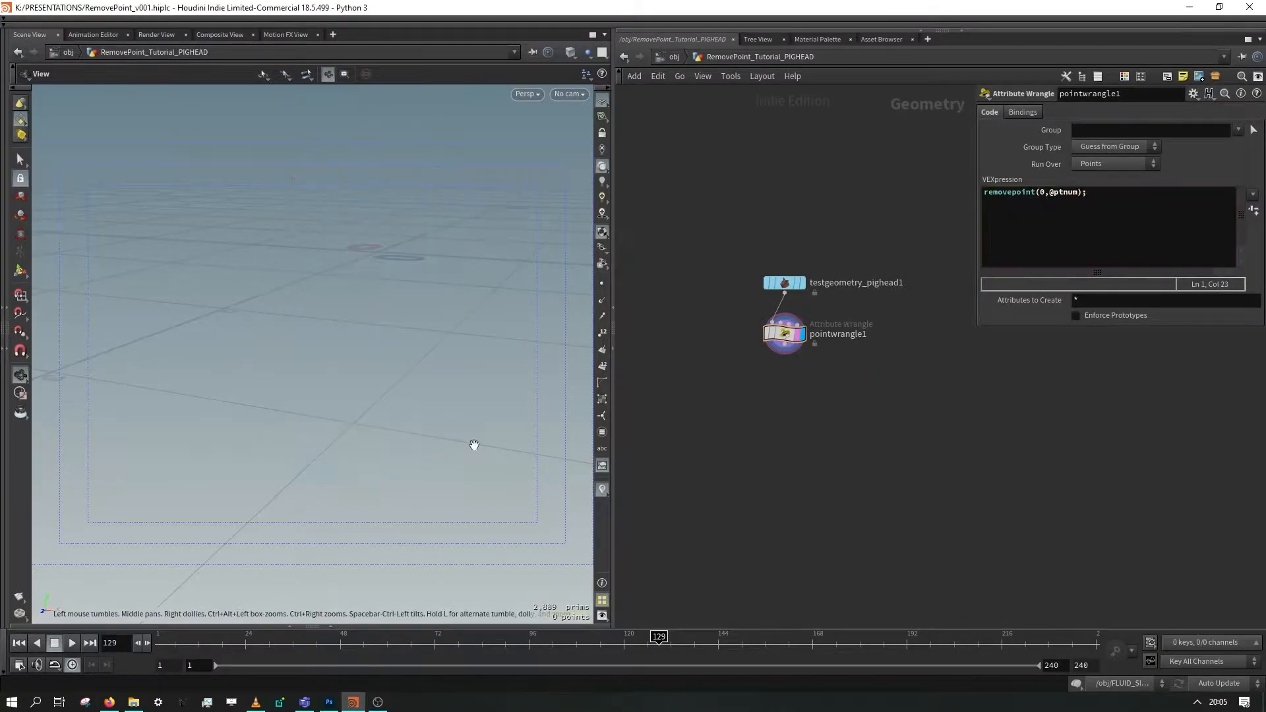
# Add a Pig Head test geometry node and a Point Wrangle after it.
pyautogui.write('if(random(@ptnum)<.5){')
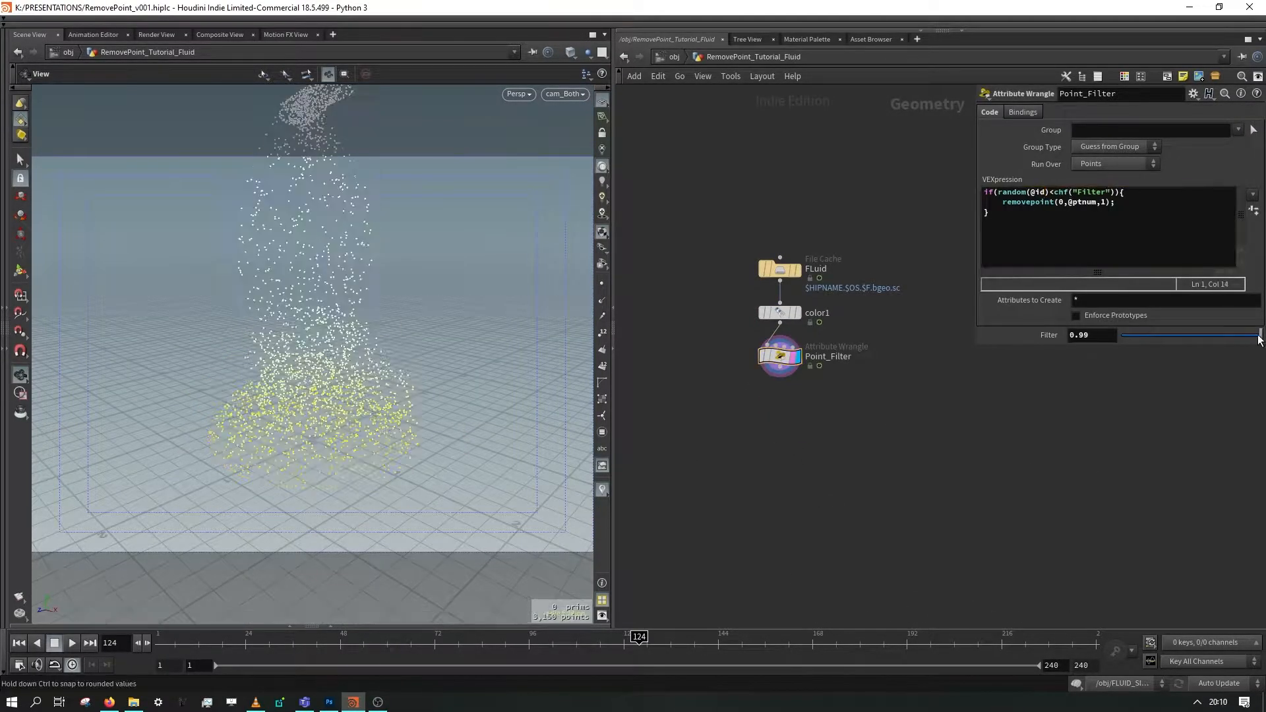
pyautogui.click(743, 476)
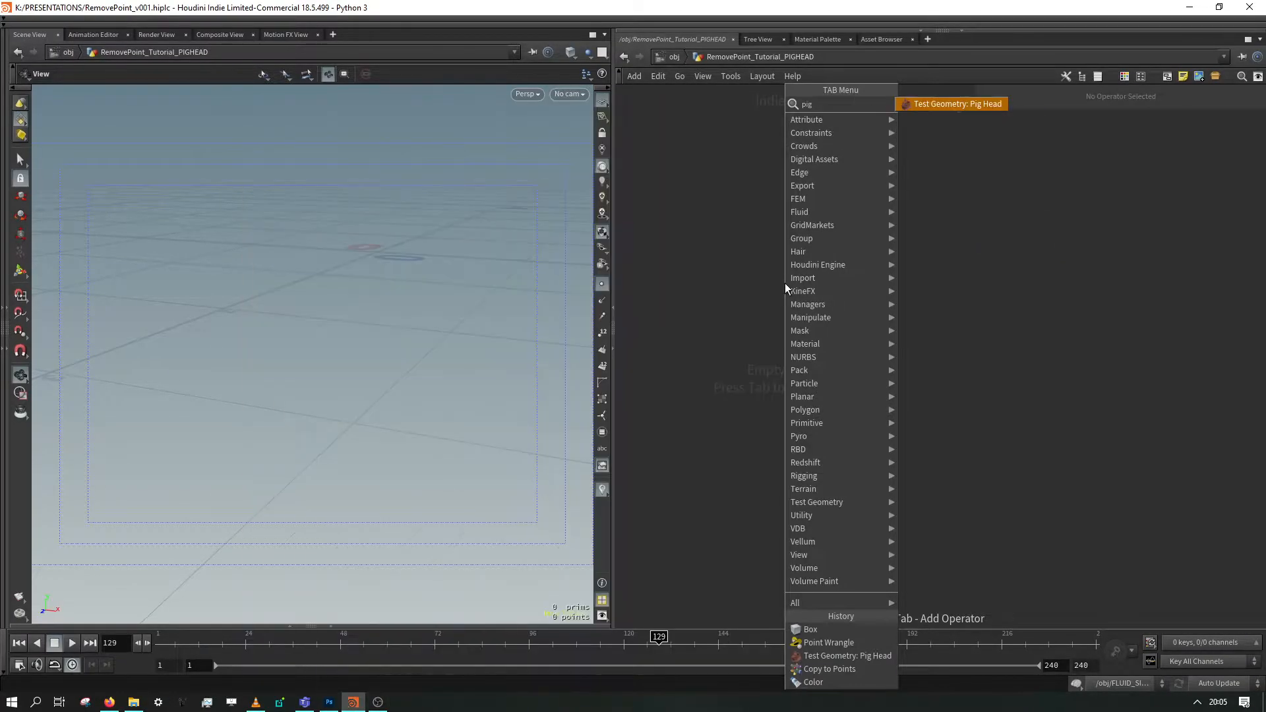
pyautogui.click(956, 103)
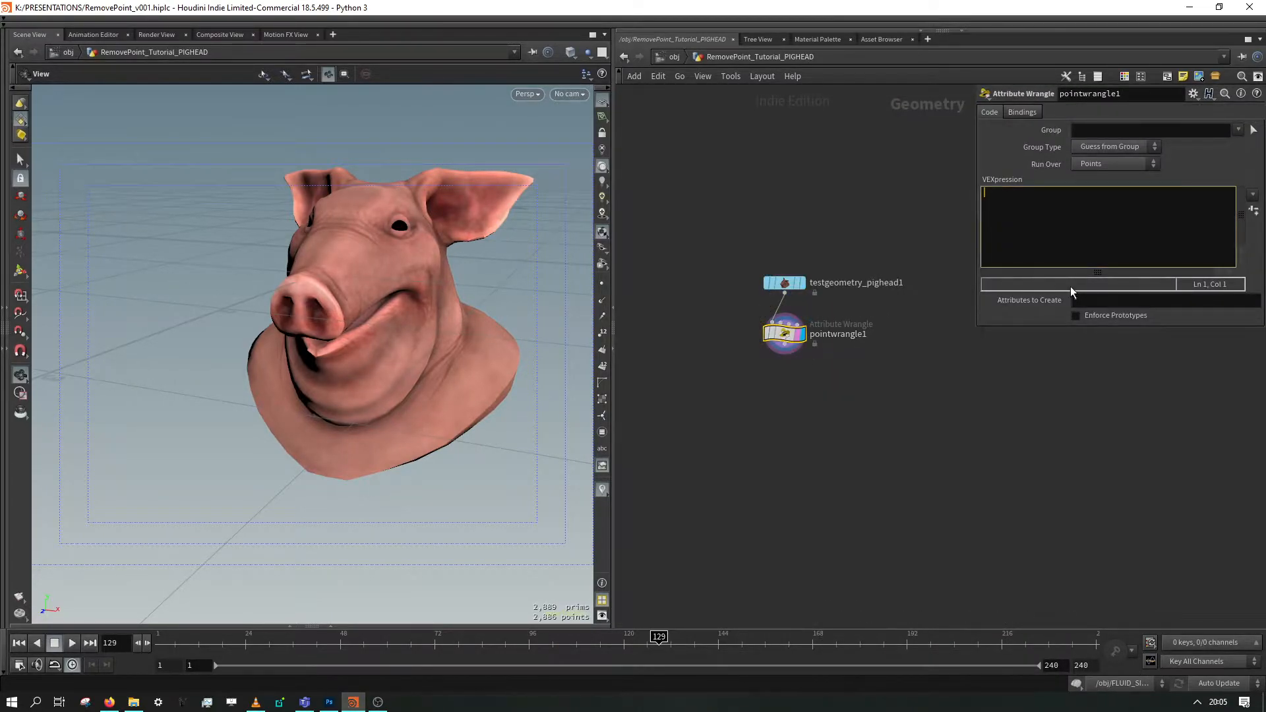
pyautogui.write('removep')
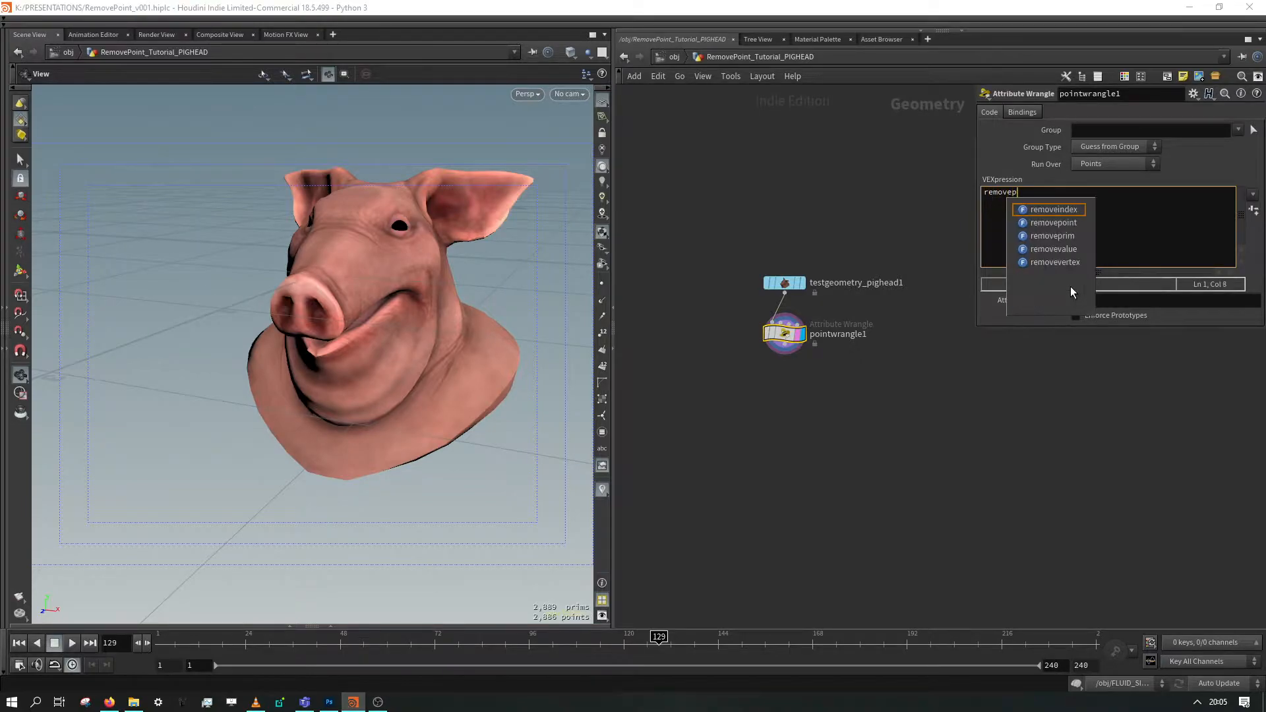
pyautogui.click(1053, 222)
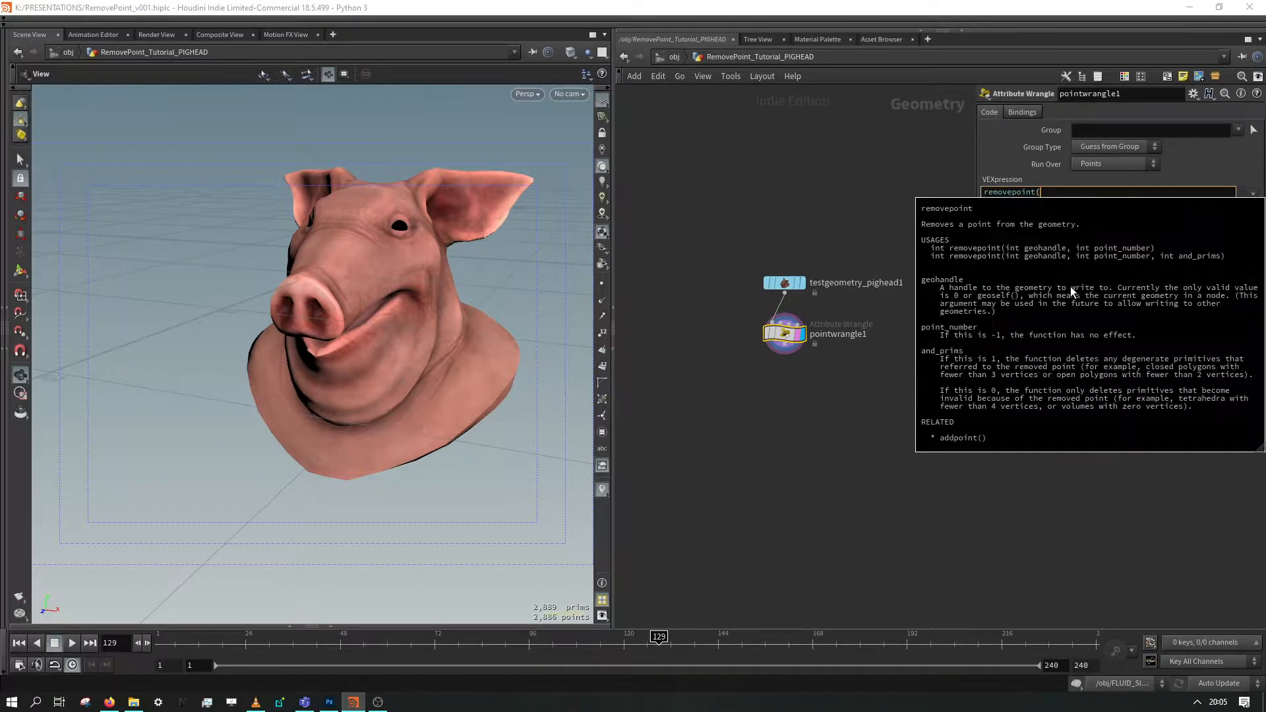
pyautogui.write('0')
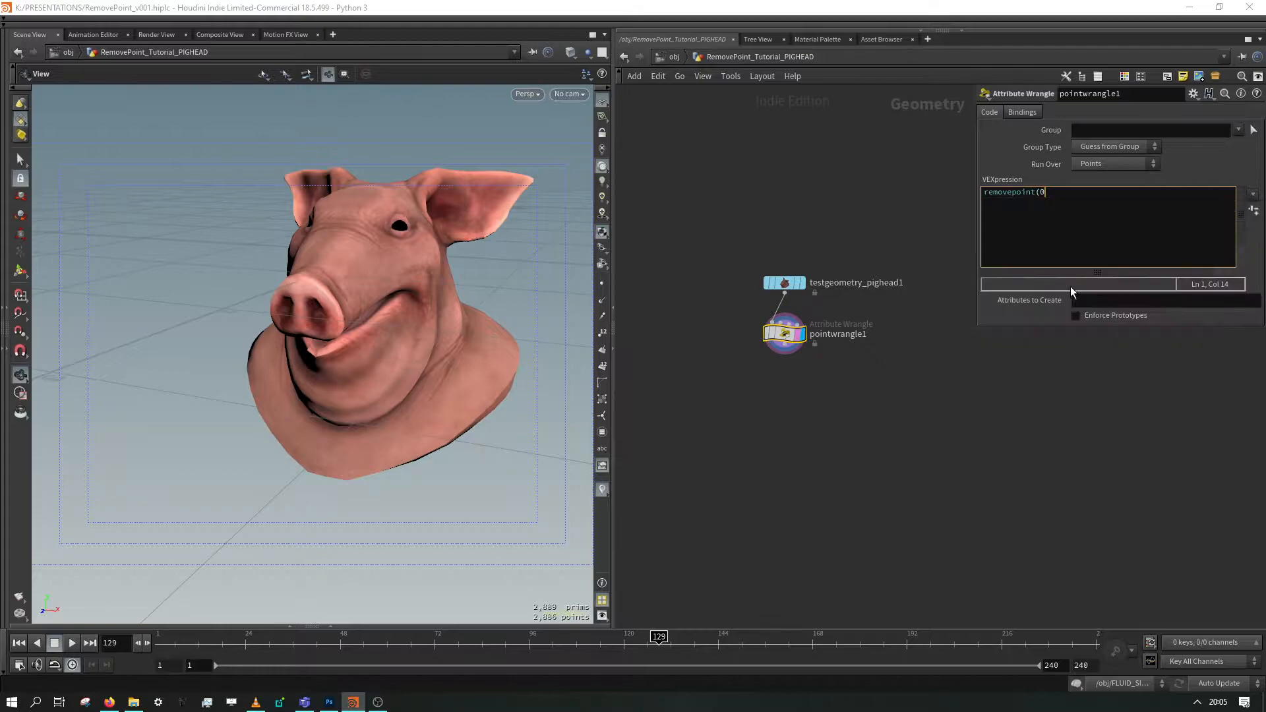
pyautogui.write(',')
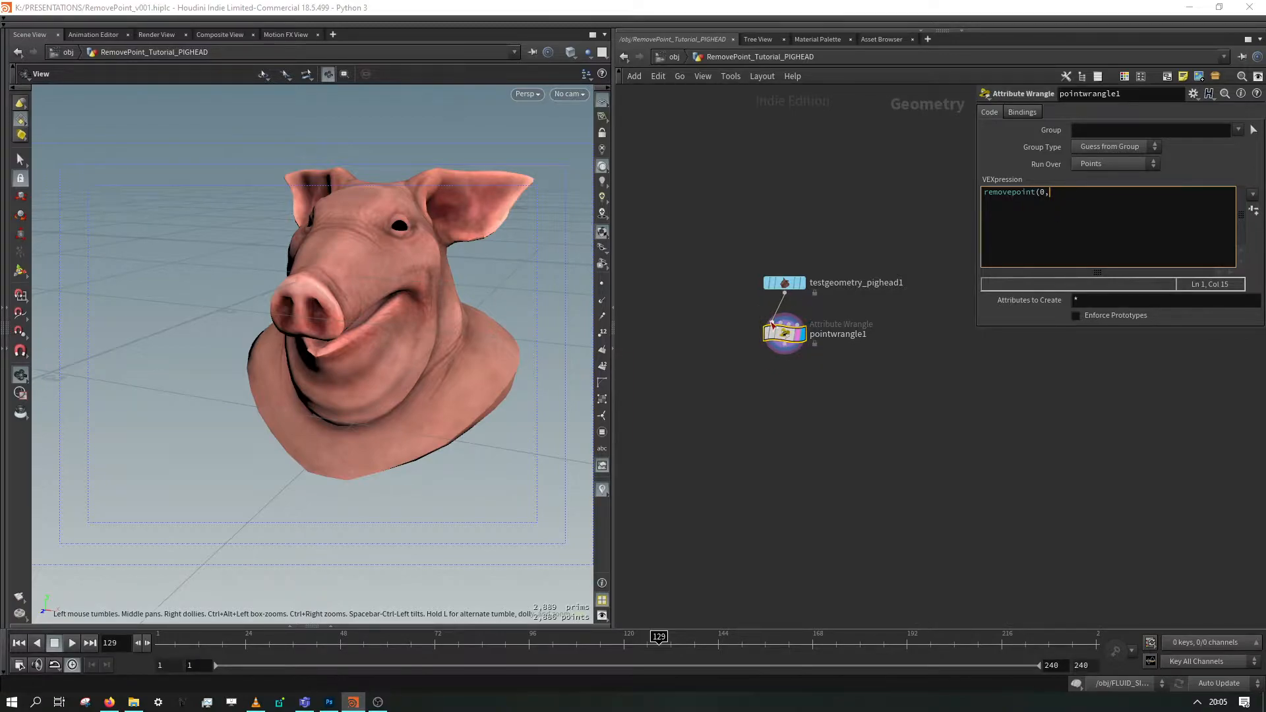
pyautogui.write('@pt')
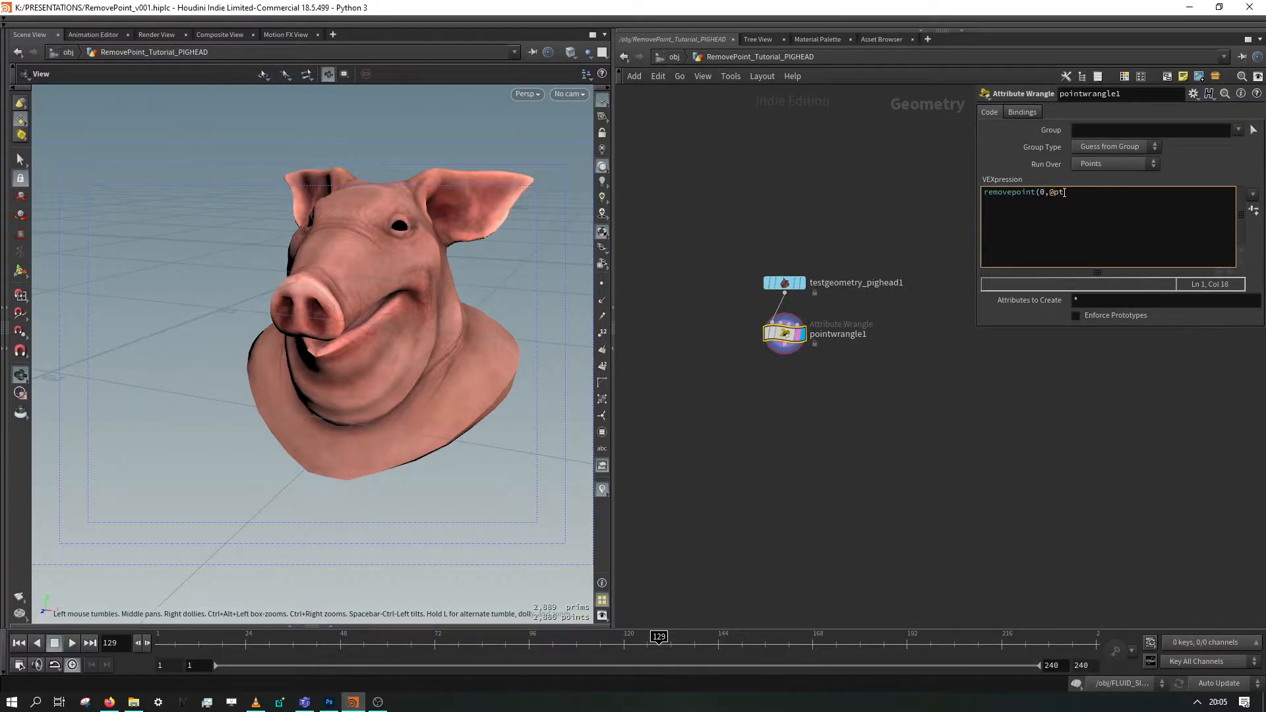
pyautogui.write('num)')
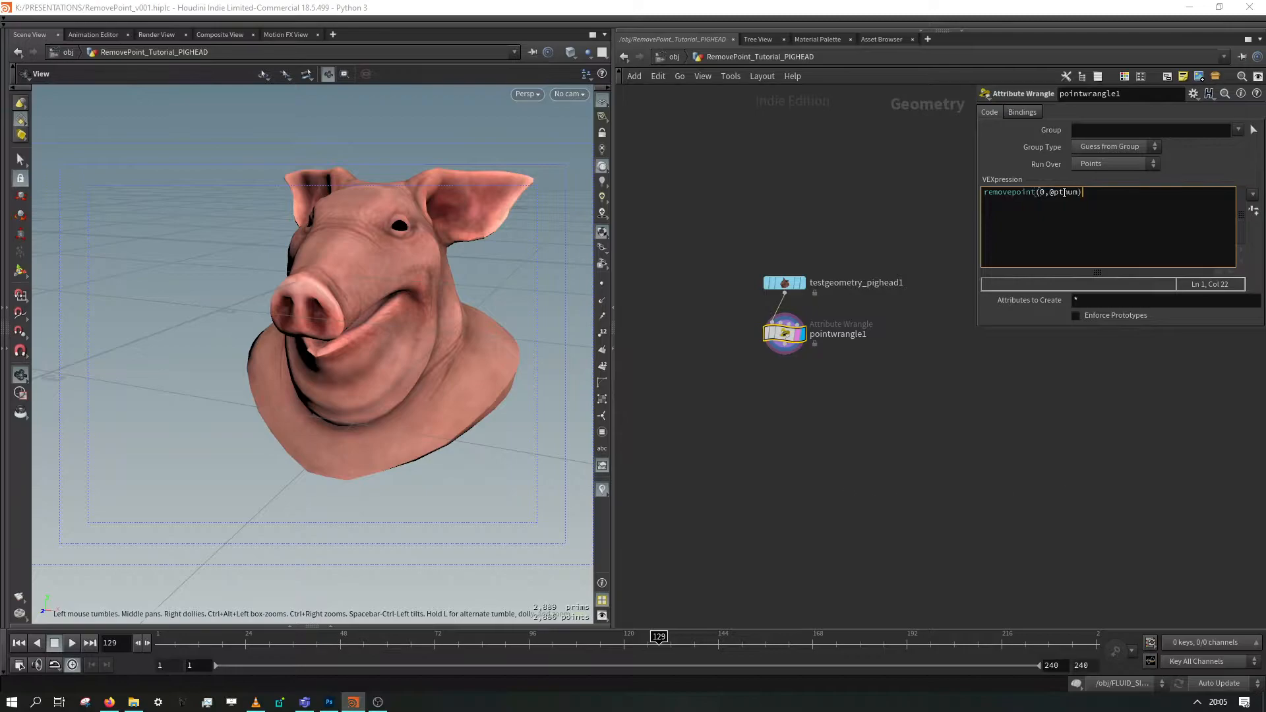
pyautogui.write(';')
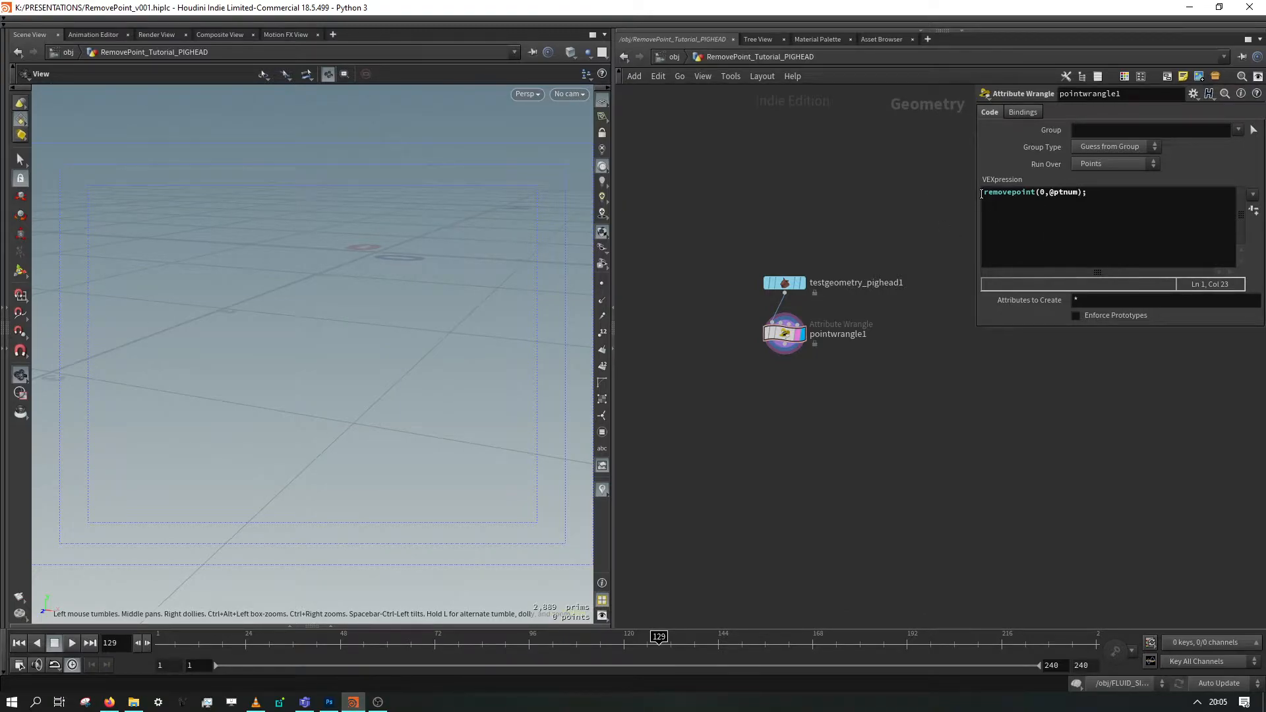
pyautogui.press('Return')
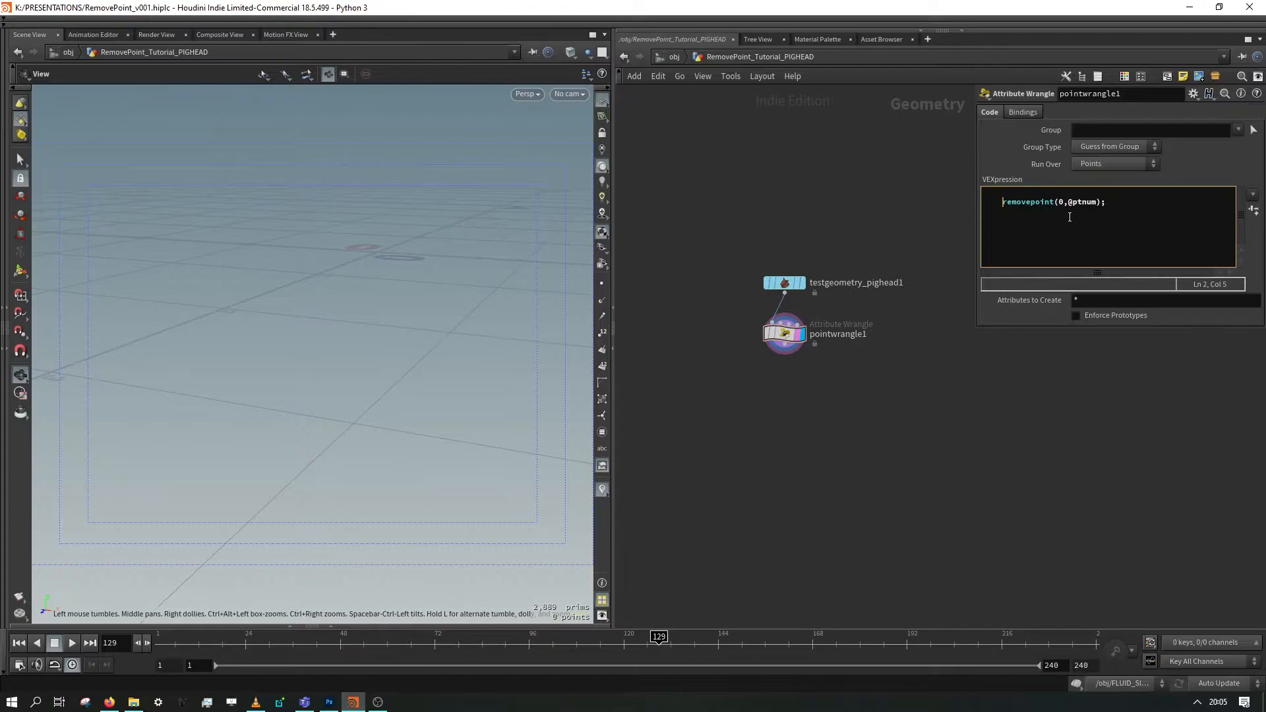
pyautogui.write('if')
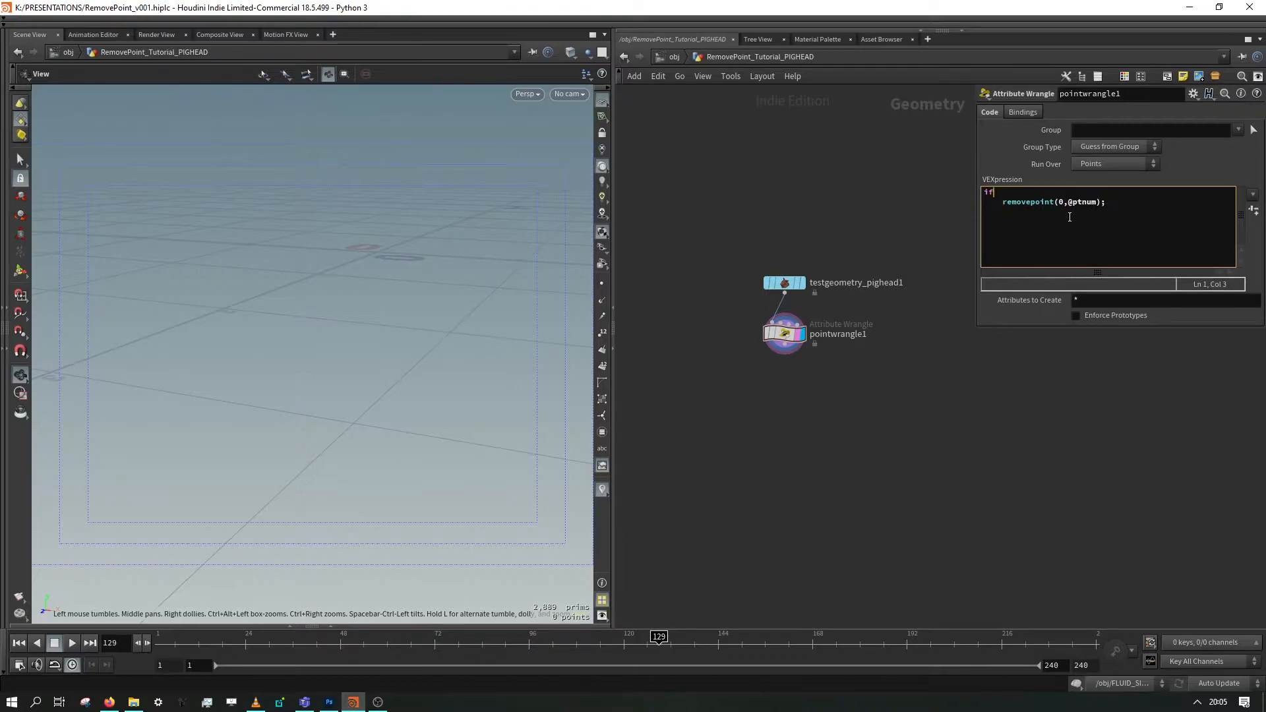
pyautogui.write('if(random(@ptnum')
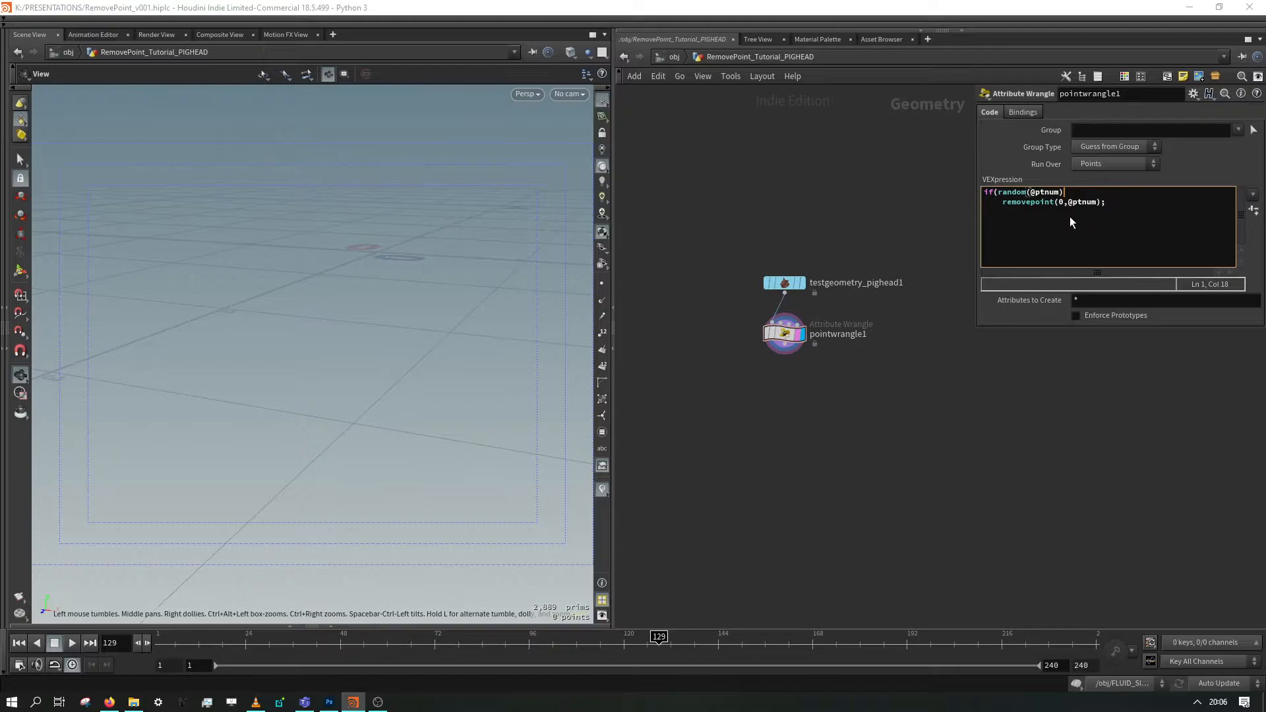
pyautogui.write('<.5')
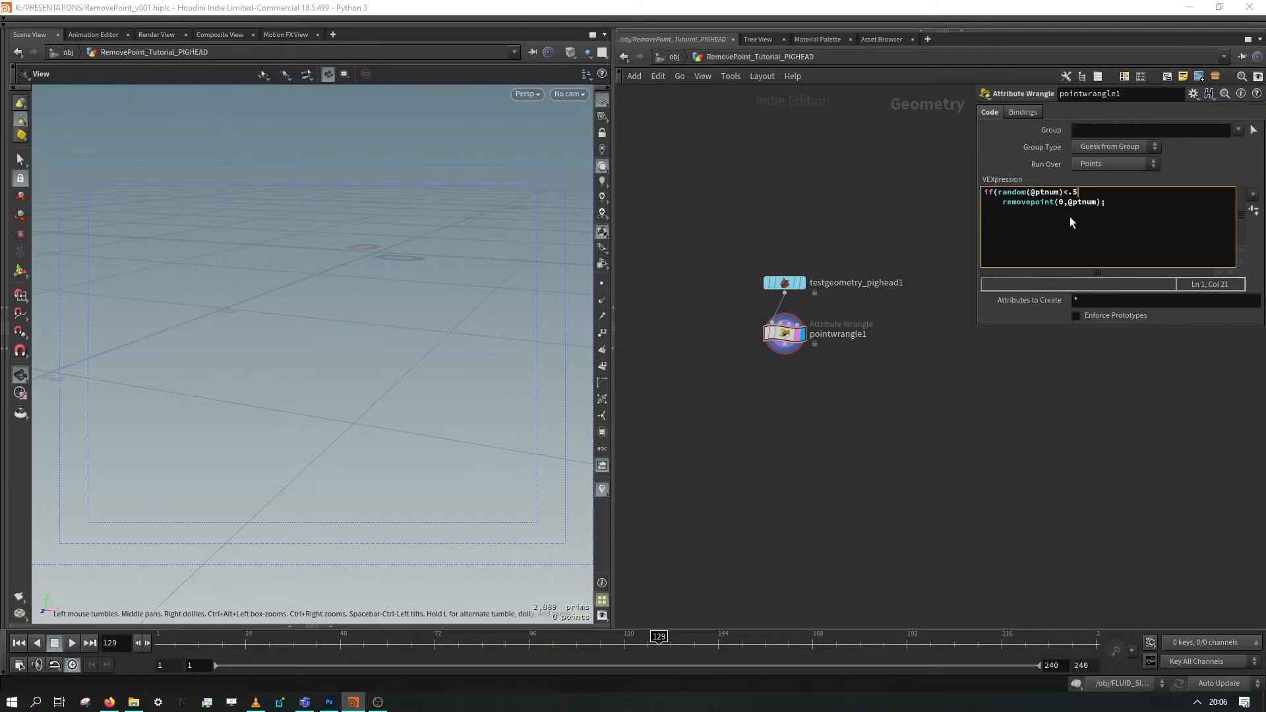
pyautogui.write('{')
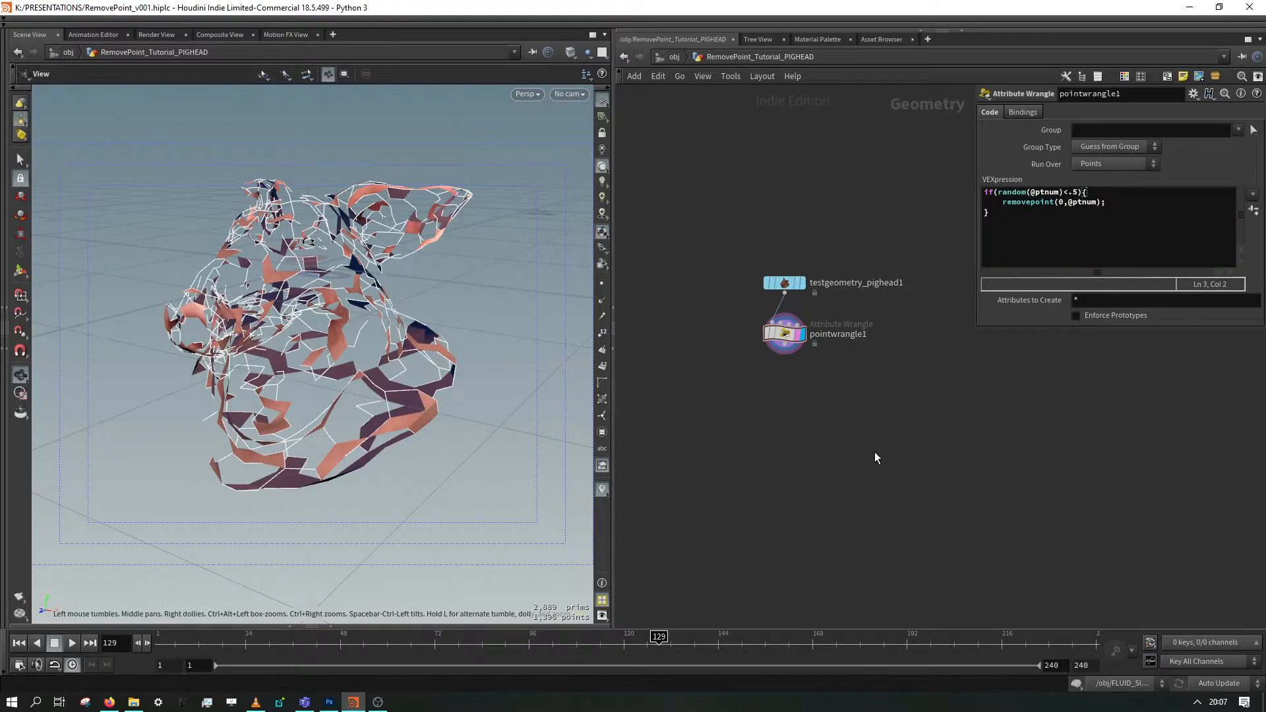
pyautogui.moveTo(1023, 330)
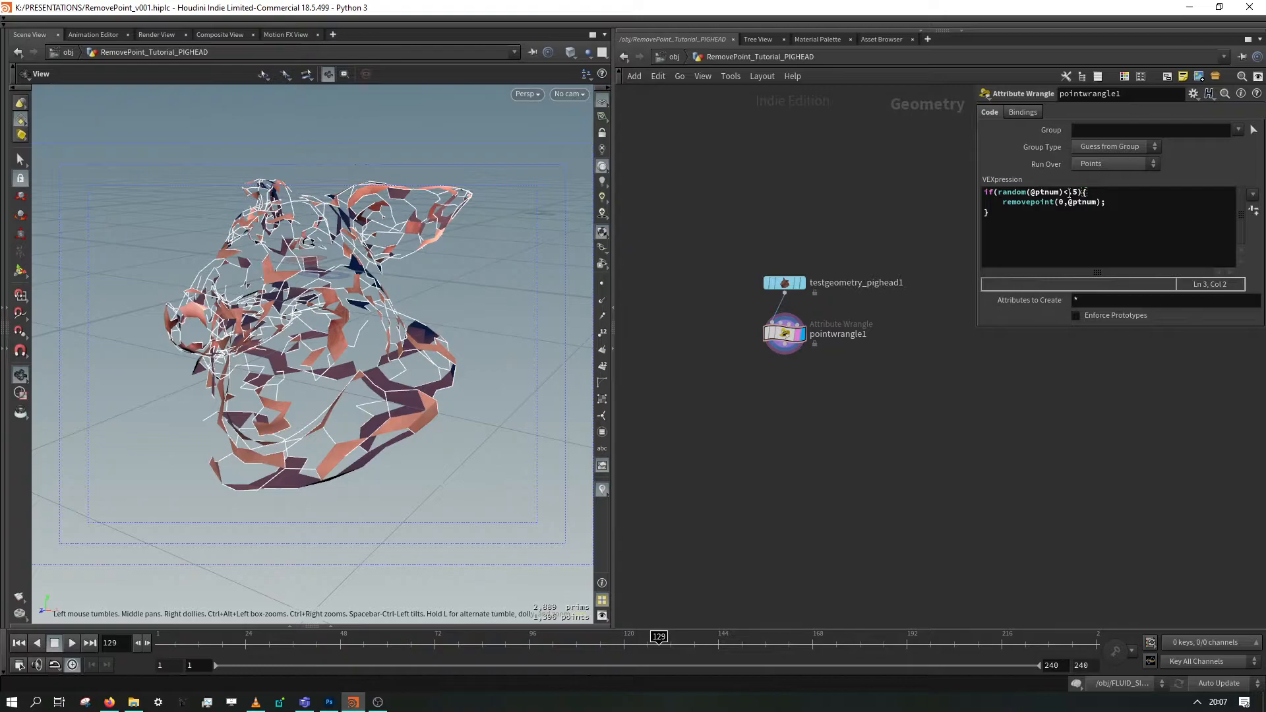
# Replace the .5 threshold with chf("Filter") to drive removal from a Filter channel.
pyautogui.write('chf("')
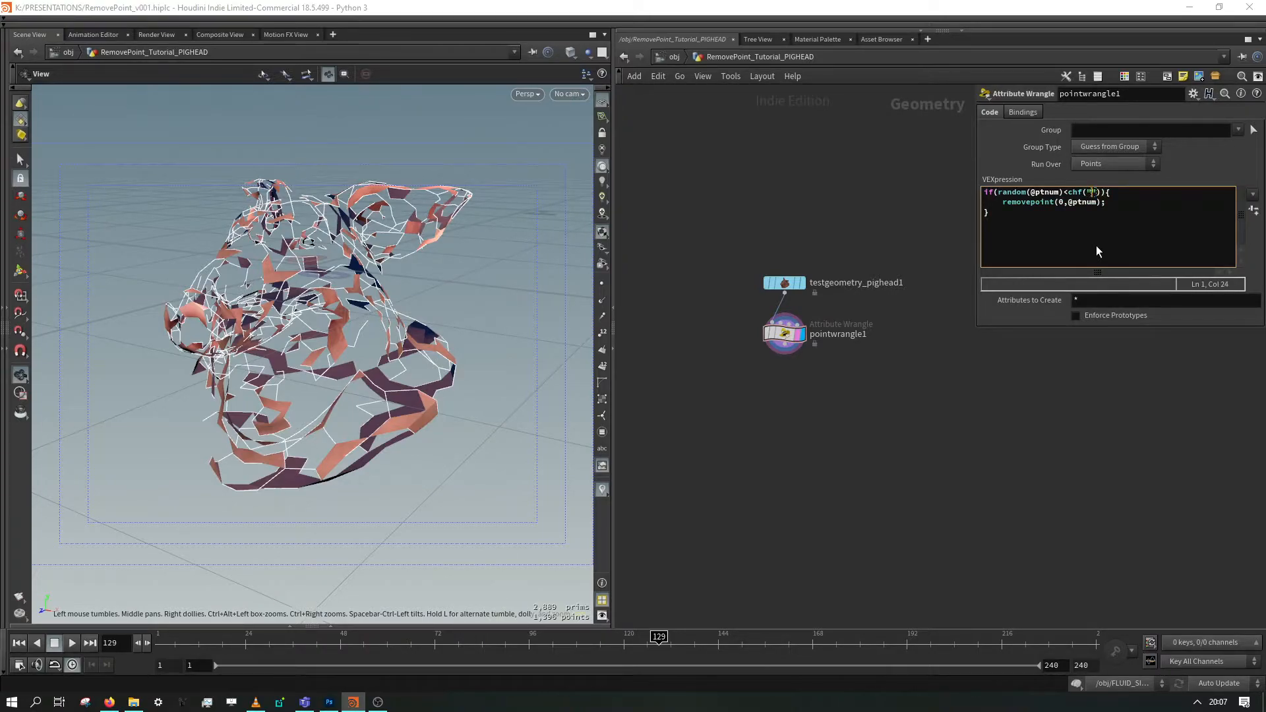
pyautogui.write('Filter')
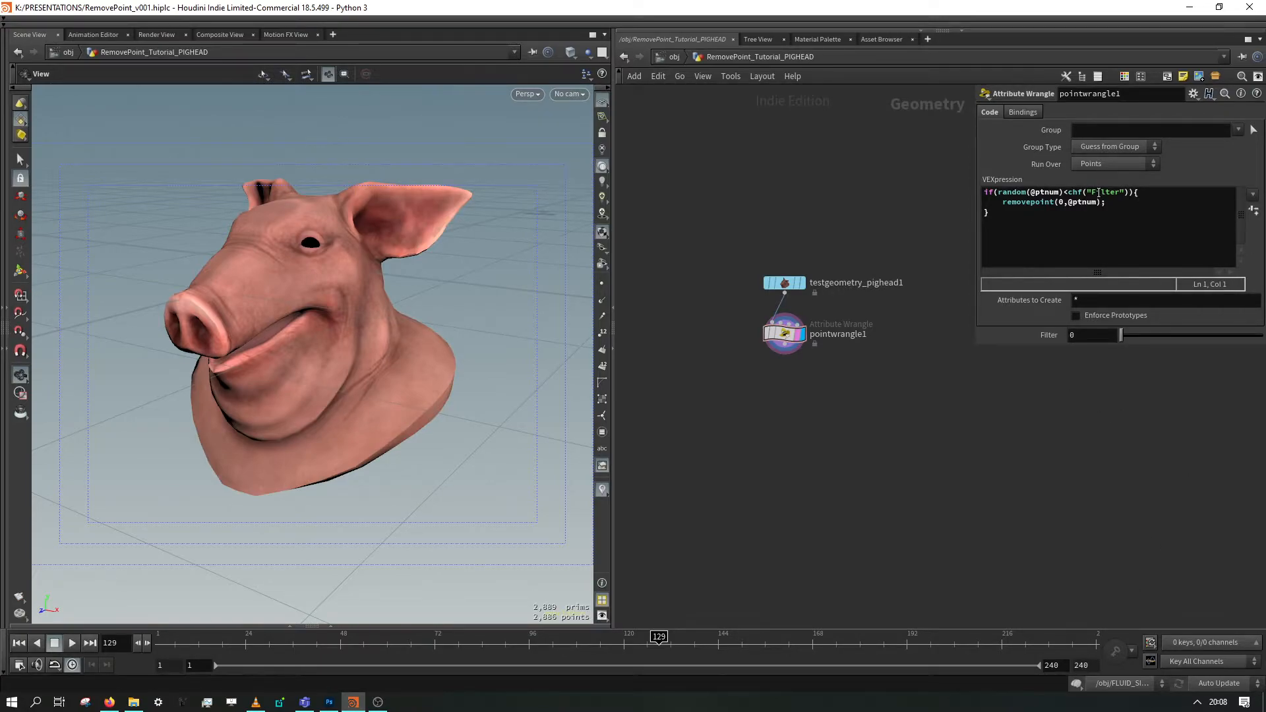
pyautogui.moveTo(1122, 335)
pyautogui.write(',1')
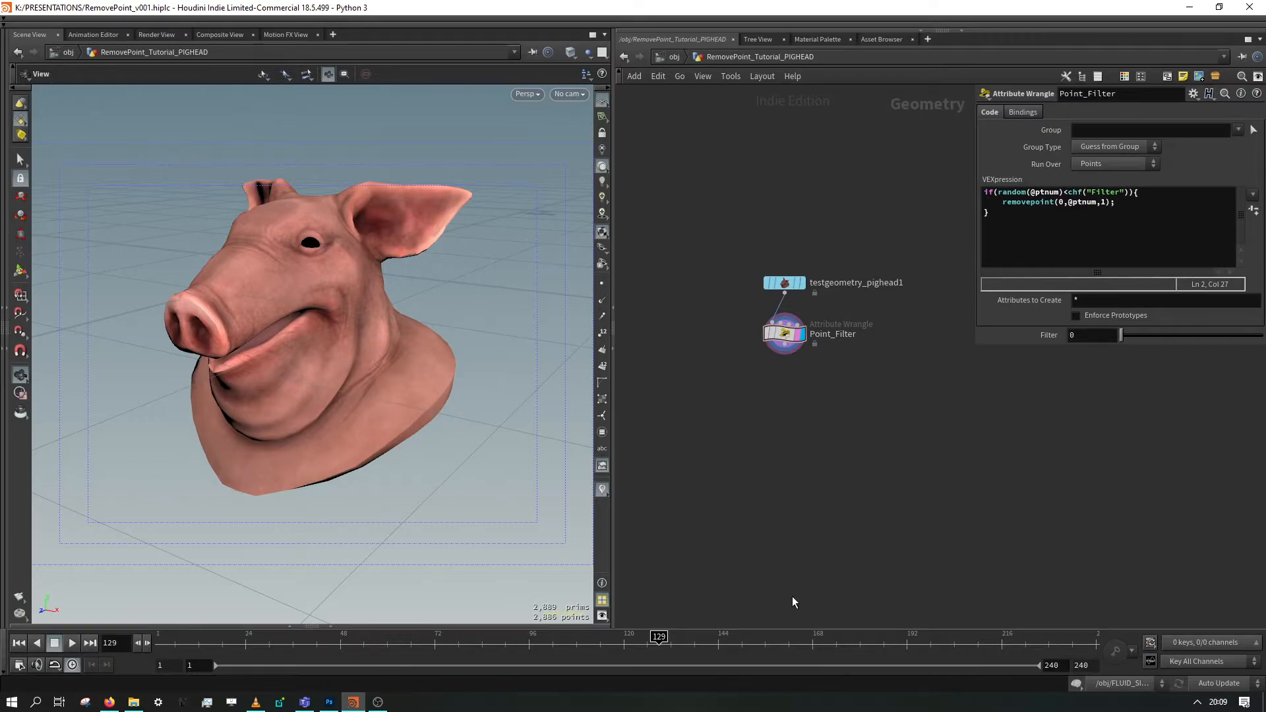
pyautogui.moveTo(712, 318)
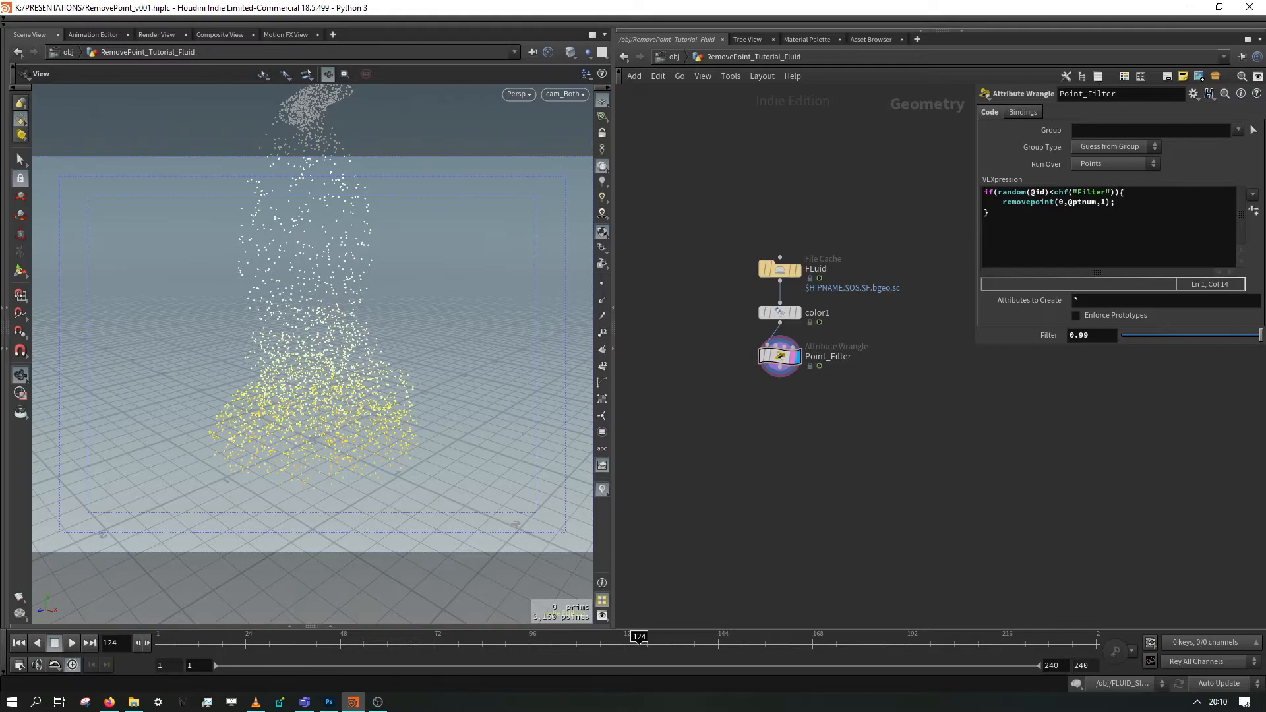
# Start adding a new node below Point_Filter in the fluid network.
pyautogui.press('tab')
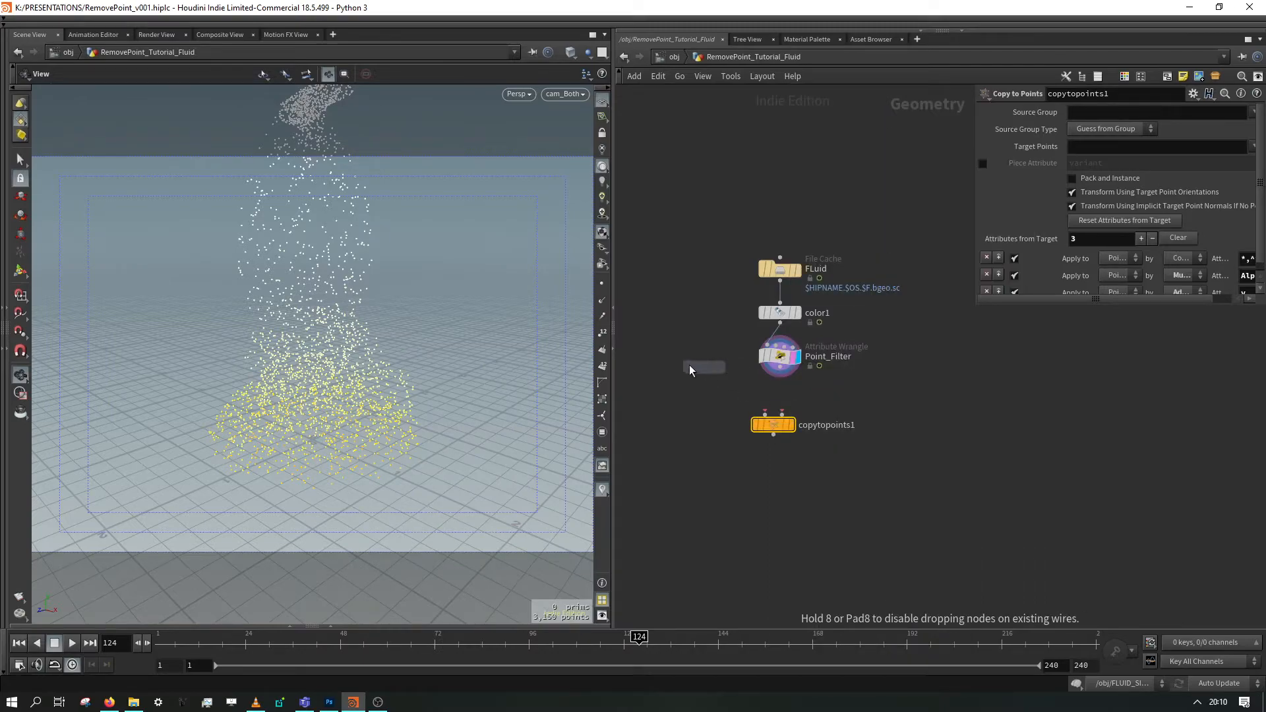
# Drop a Copy to Points node under Point_Filter.
pyautogui.click(684, 365)
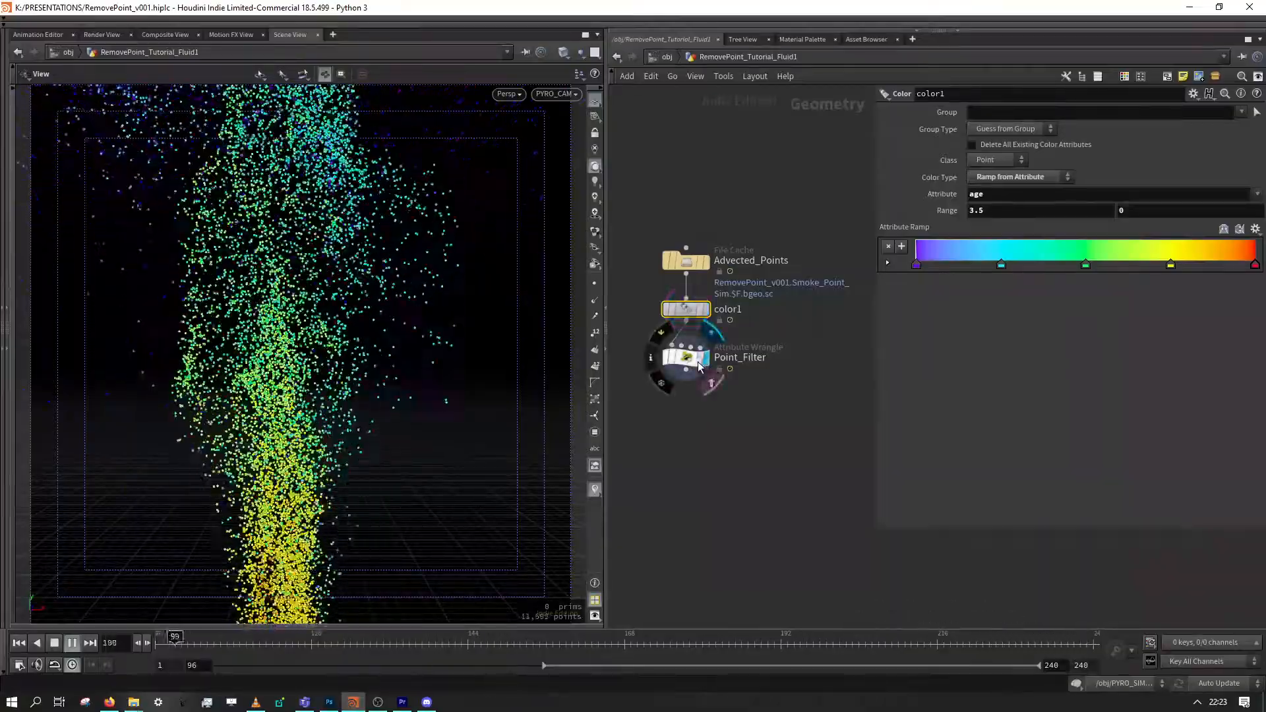
# Select Point_Filter to show its age-based code and Life value of 10.
pyautogui.click(686, 357)
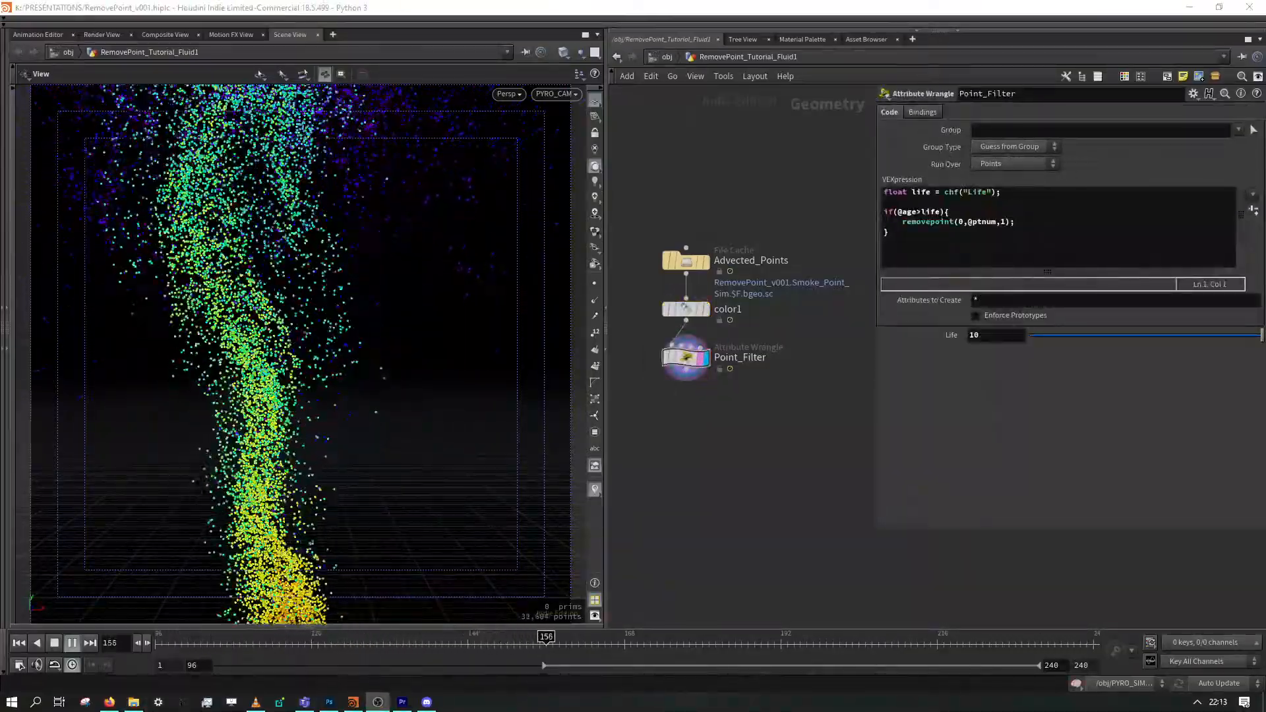